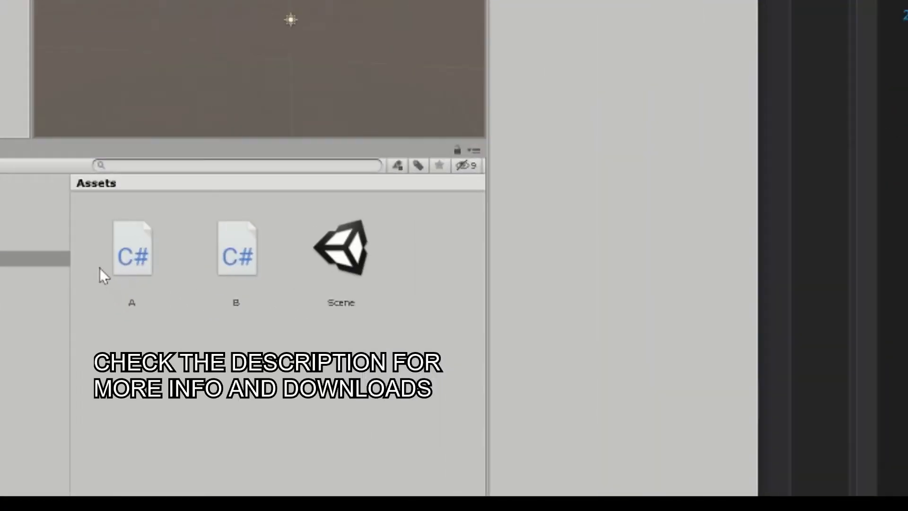
# Step: Open the Scene asset containing GameObjectA and GameObjectB from the Assets folder
pyautogui.doubleClick(235, 248)
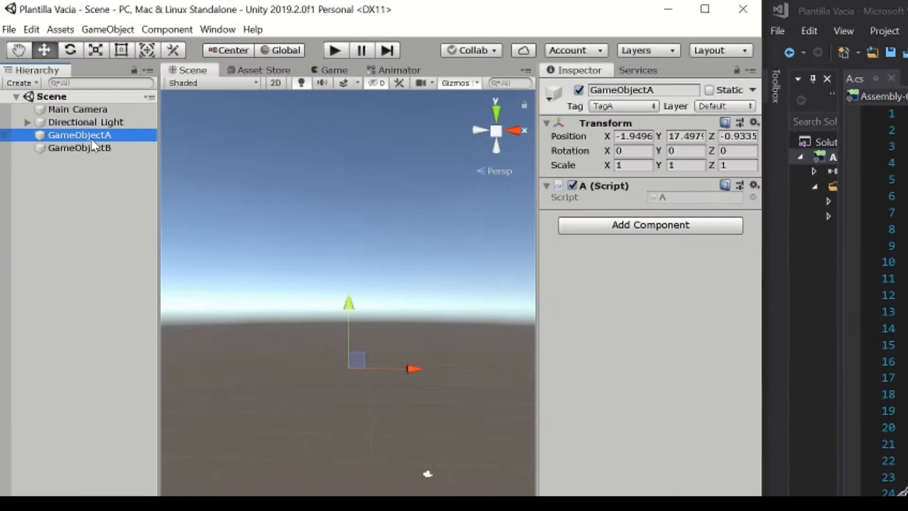
pyautogui.moveTo(587, 196)
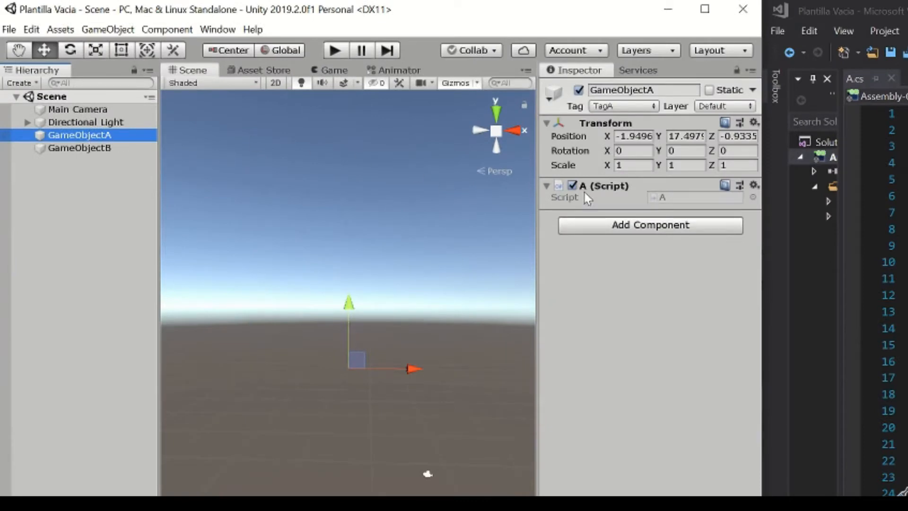
# Step: Select GameObjectA in the Hierarchy to show its TagA tag and A script in the Inspector
pyautogui.click(79, 148)
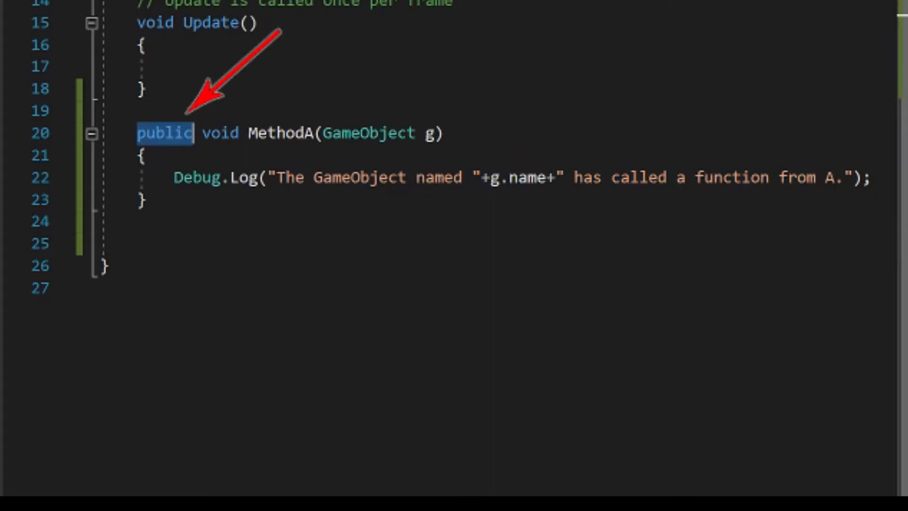
pyautogui.scroll(3)
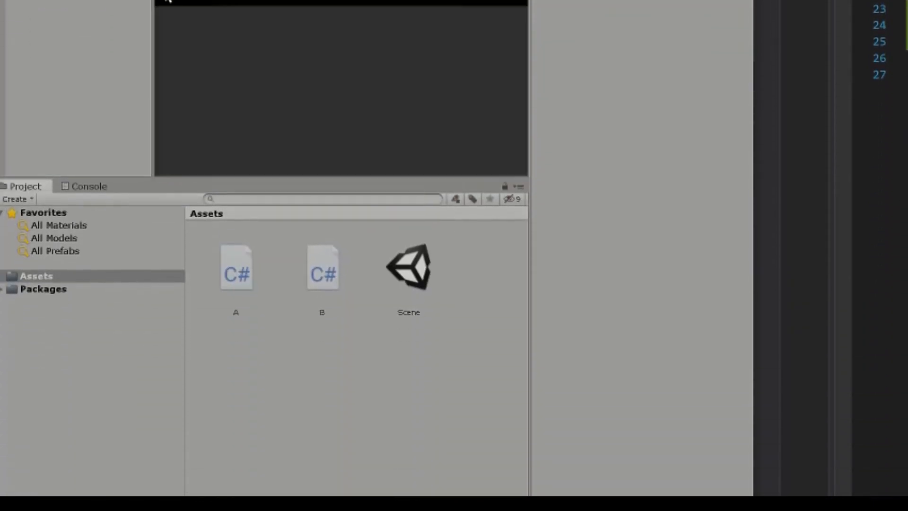
# Step: Show the Console log with GameObjectA's message about calling a function from A
pyautogui.click(90, 186)
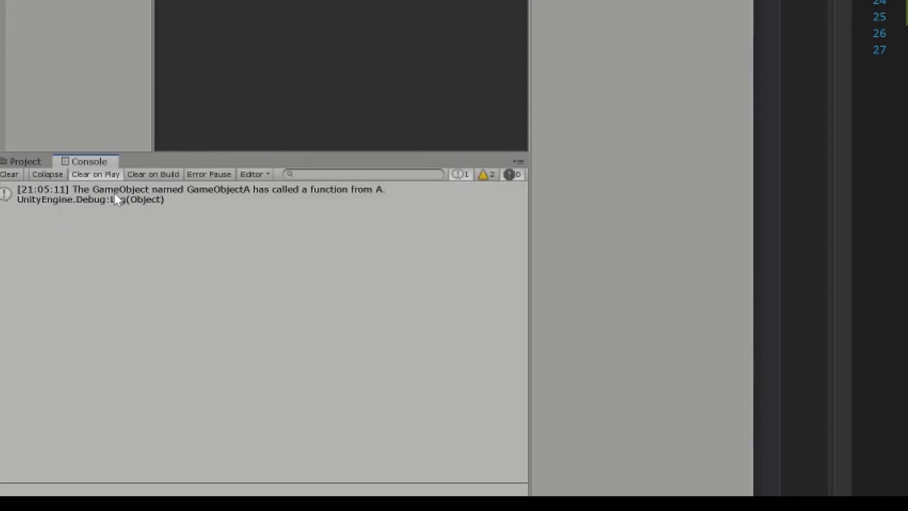
pyautogui.moveTo(250, 198)
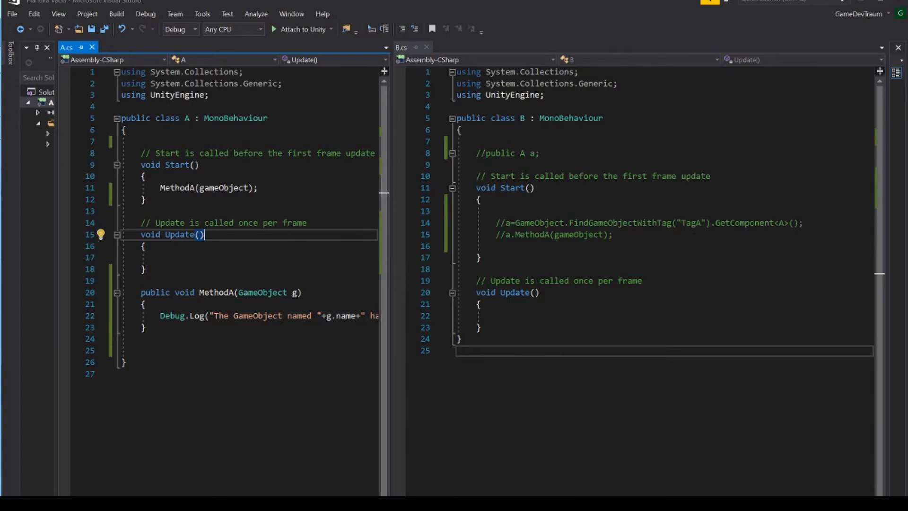
pyautogui.click(510, 153)
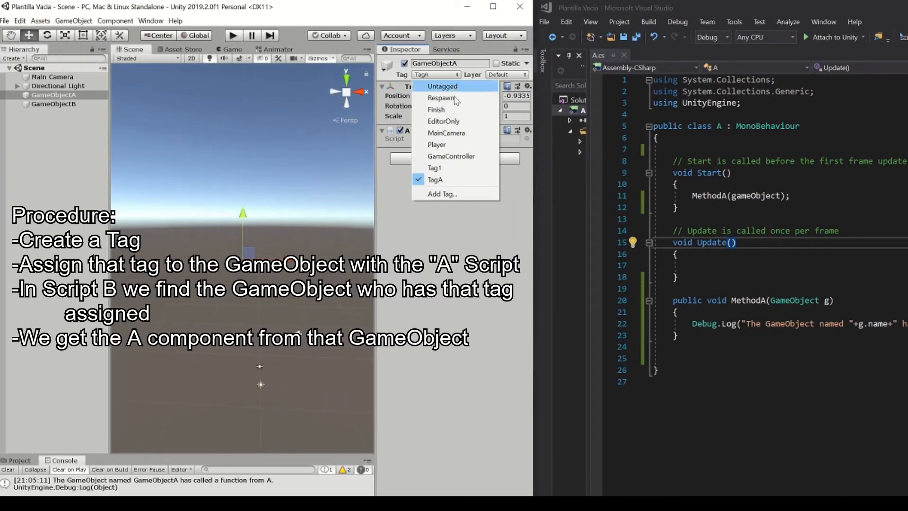
# Step: Open Tags & Layers from the Inspector's Tag dropdown to view the Tag1 and TagA definitions
pyautogui.click(442, 193)
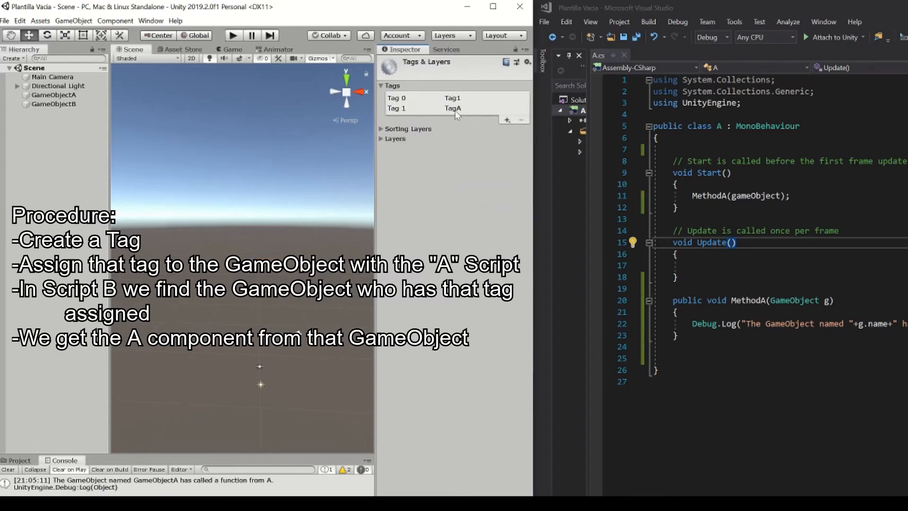
pyautogui.click(55, 94)
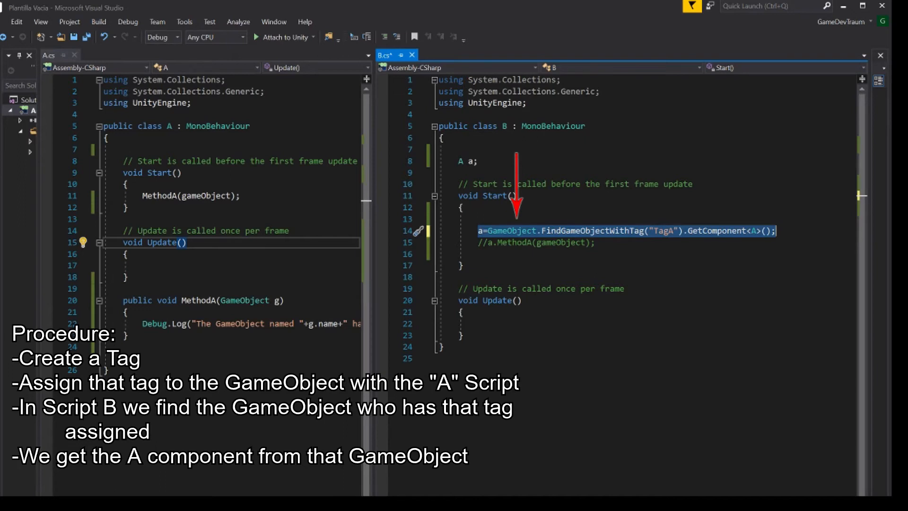
# Step: Comment out the FindGameObjectWithTag("TagA") lookup in B.cs and activate the a.MethodA(gameObject) call
pyautogui.doubleClick(510, 230)
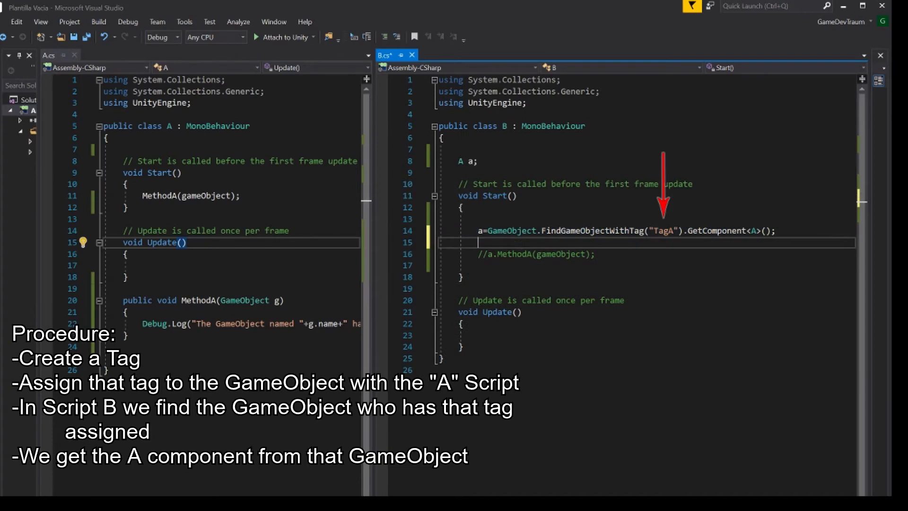
pyautogui.write('a = GameObject.FindGameObjectWithTag("TagA").GetComponent<A>();')
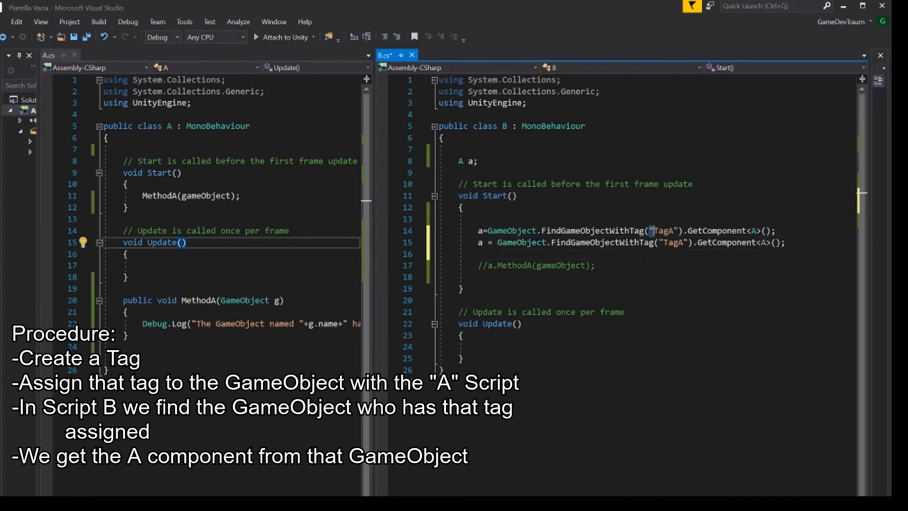
pyautogui.doubleClick(589, 243)
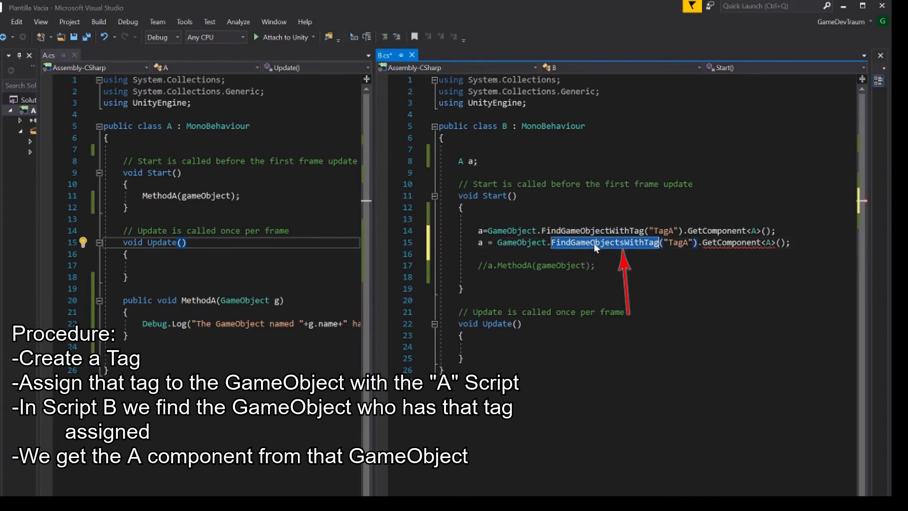
pyautogui.press('Delete')
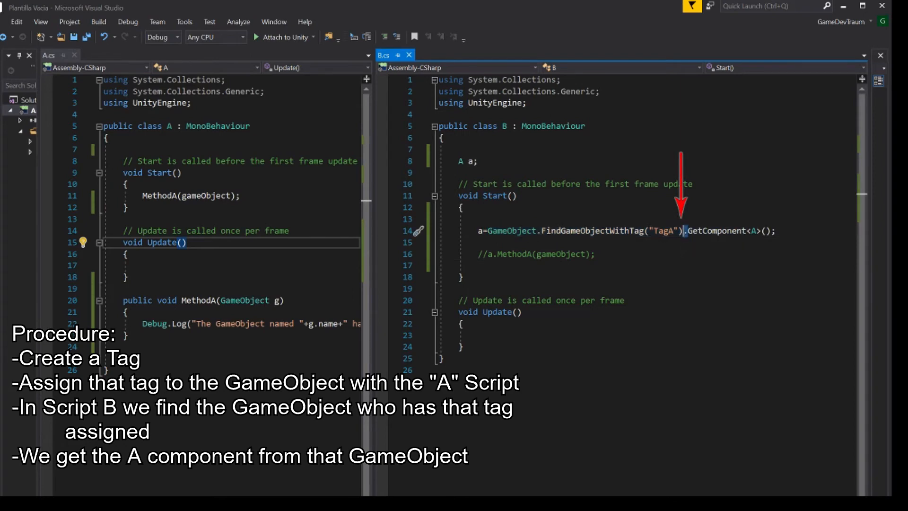
pyautogui.doubleClick(716, 231)
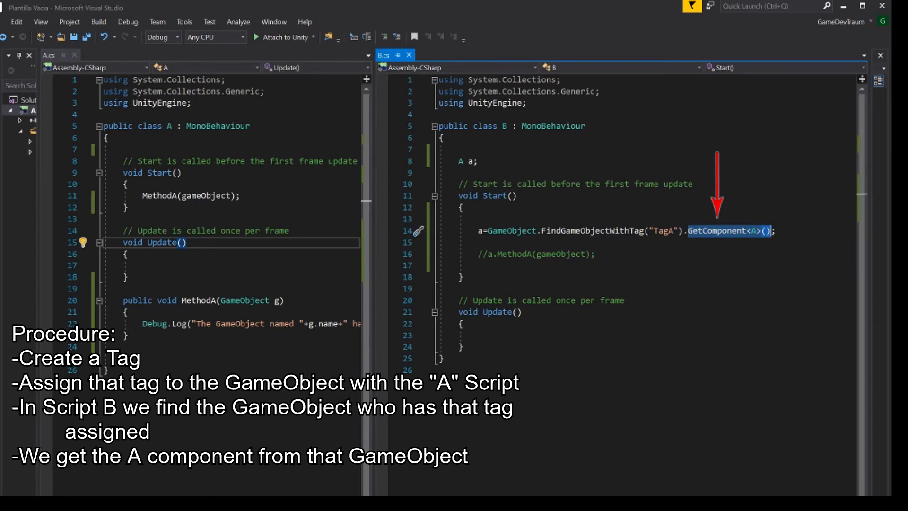
pyautogui.moveTo(749, 242)
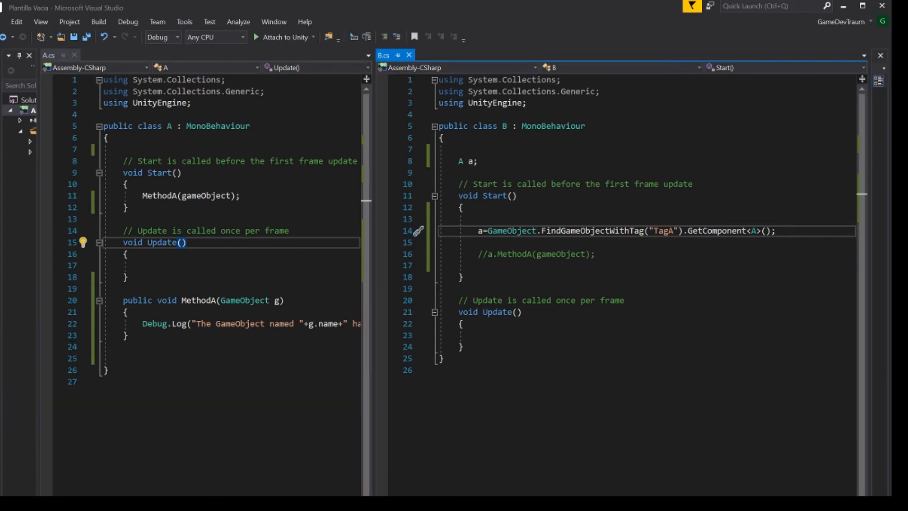
pyautogui.doubleClick(469, 161)
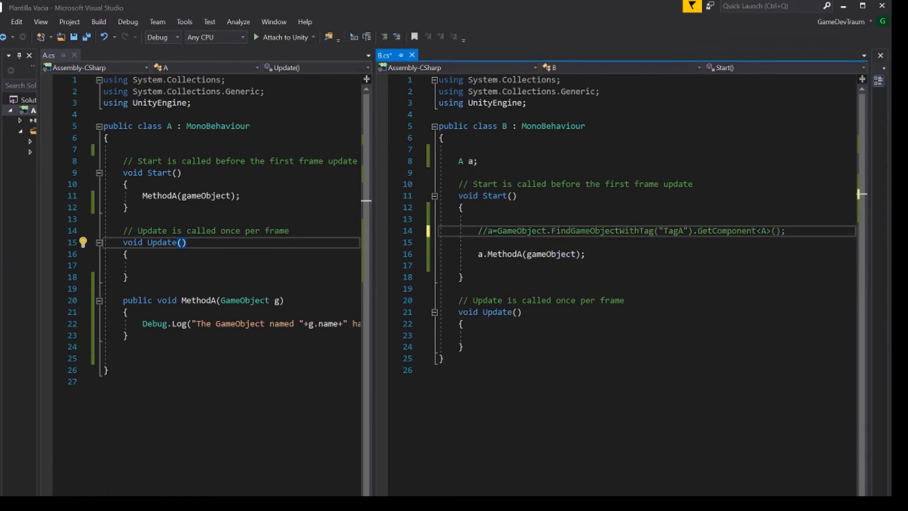
# Step: Save script B and play the scene, revealing the NullReferenceException in B.Start in the Console
pyautogui.press('ctrl+s')
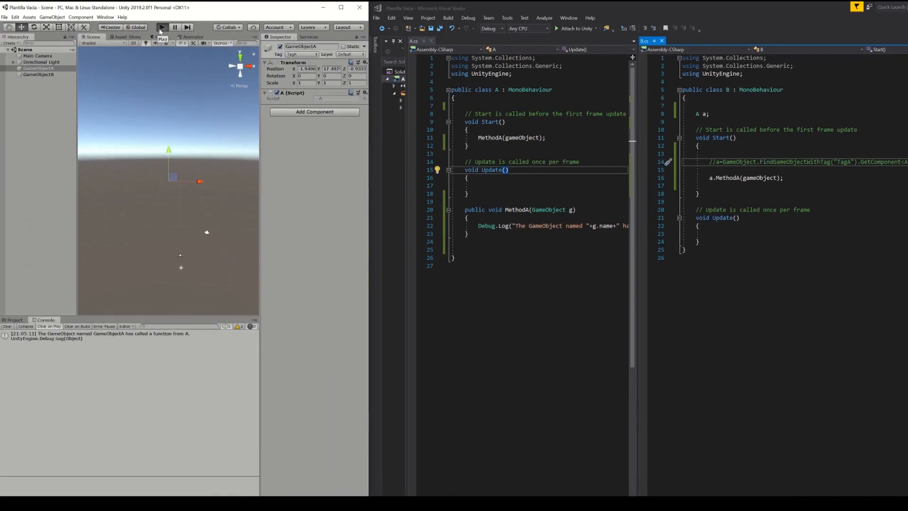
pyautogui.click(161, 27)
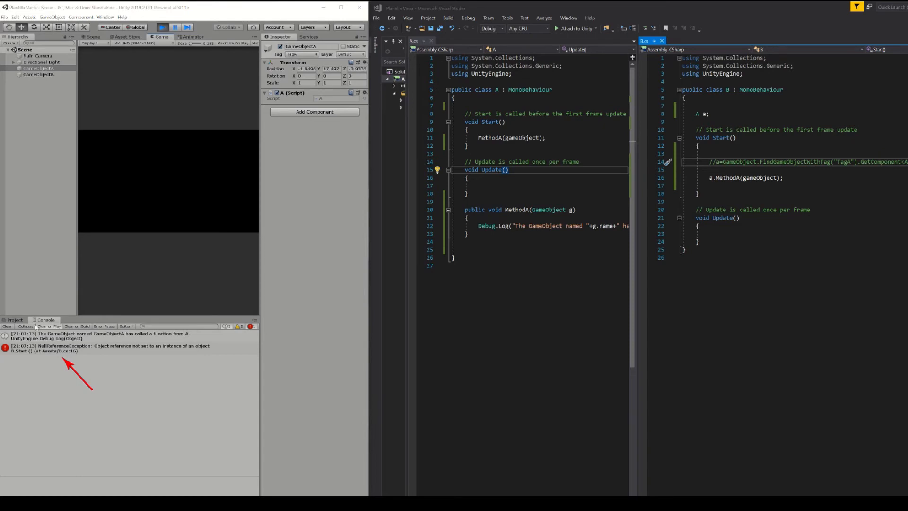
pyautogui.click(110, 347)
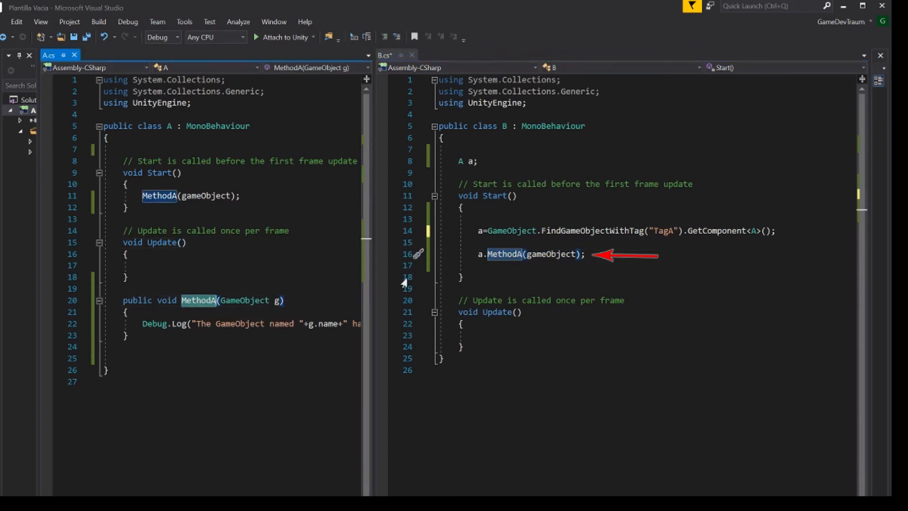
# Step: Review the a.MethodA(gameObject) call and its gameObject argument in B.cs below the TagA lookup
pyautogui.doubleClick(551, 255)
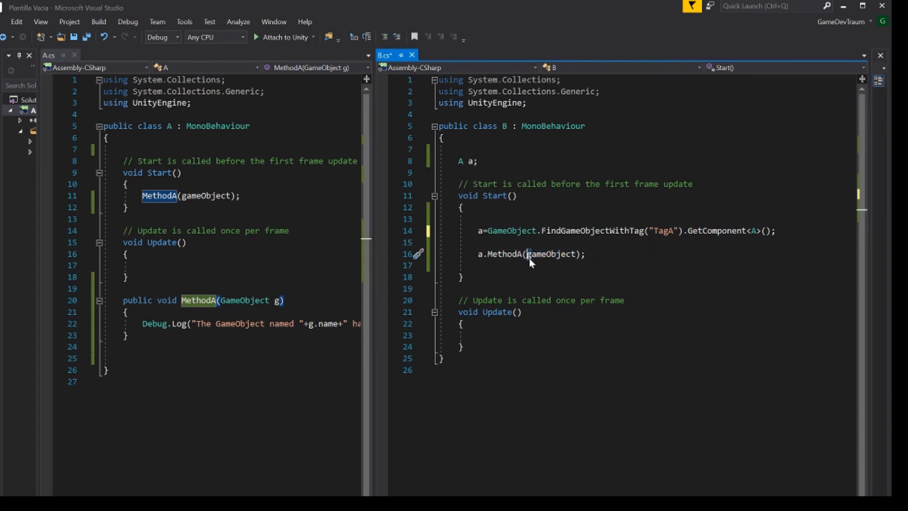
pyautogui.doubleClick(551, 253)
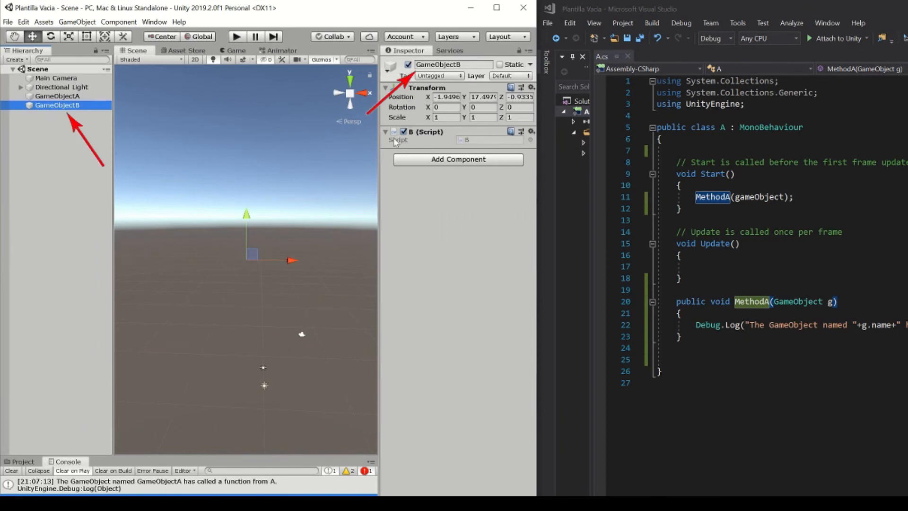
pyautogui.moveTo(83, 107)
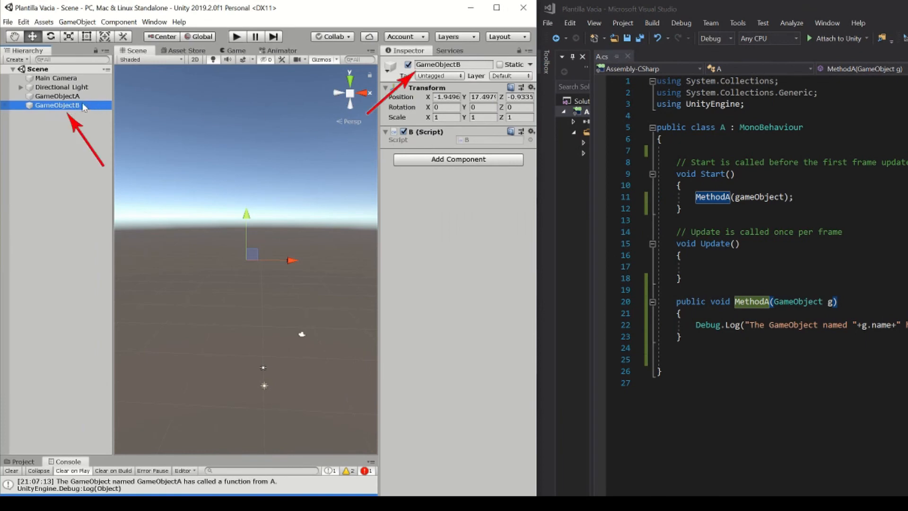